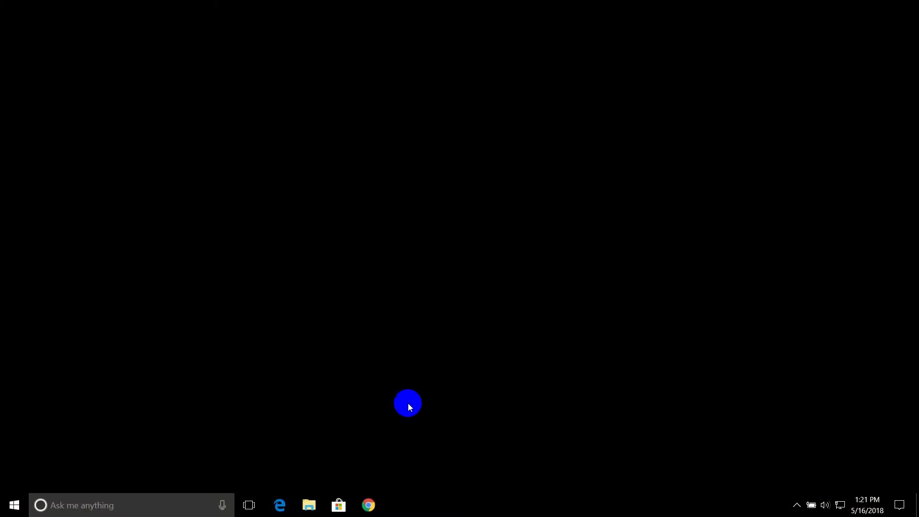
Step: Launch Chrome and go to support.netgear.com
left_click(368, 504)
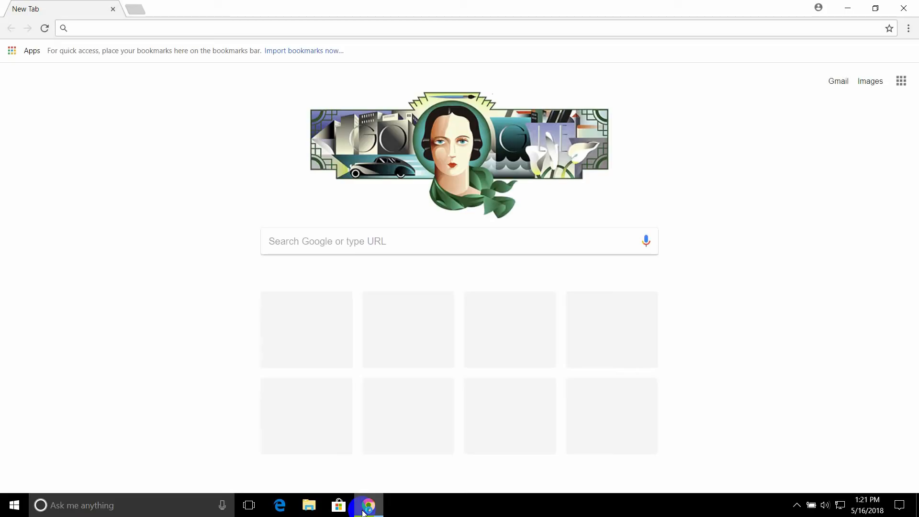
type("support.netgear.com")
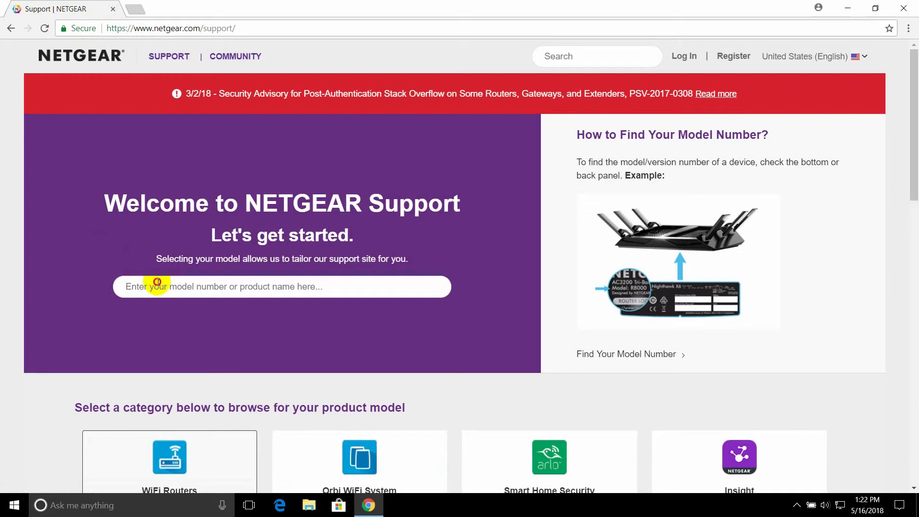
Step: Search for model EX8000 and pick the Nighthawk X6S range extender suggestion
type("EX8000")
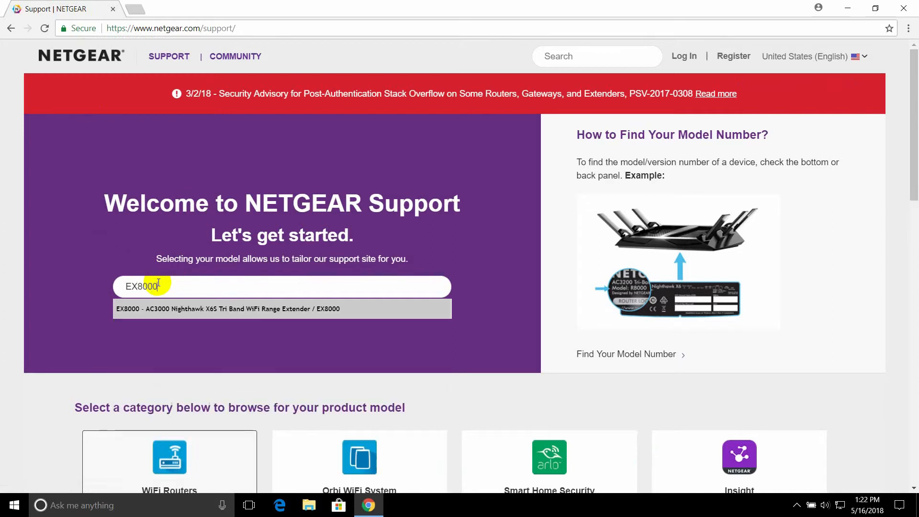
left_click(227, 309)
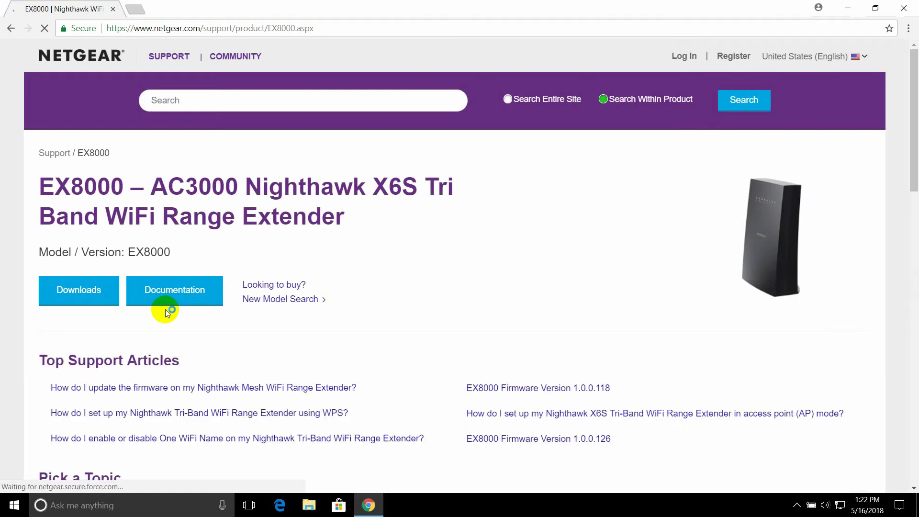
Step: Download the Firmware Version 1.0.0.126 zip from the EX8000 Downloads section
left_click(78, 290)
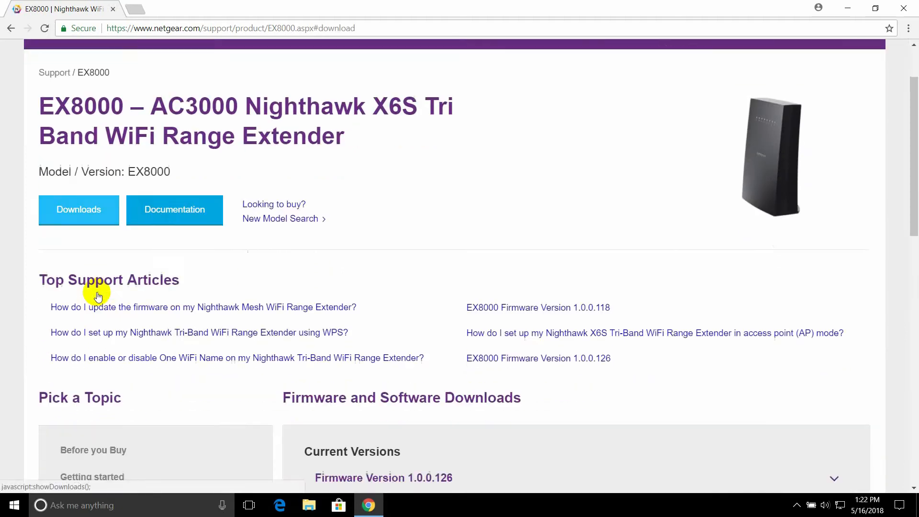
scroll("down", 3)
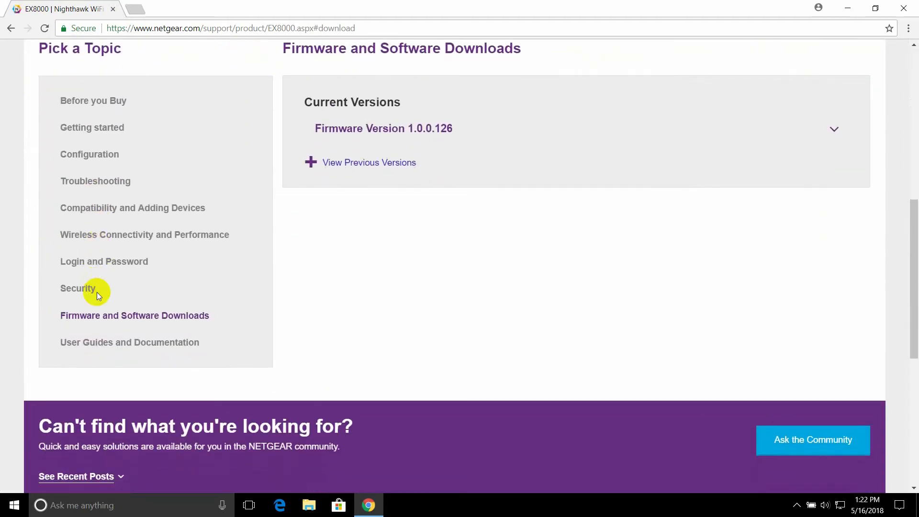
left_click(383, 129)
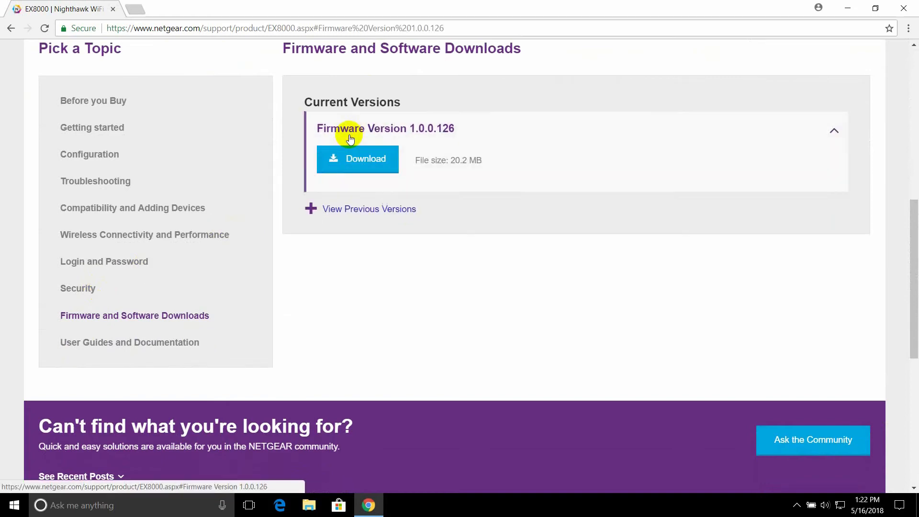
left_click(357, 158)
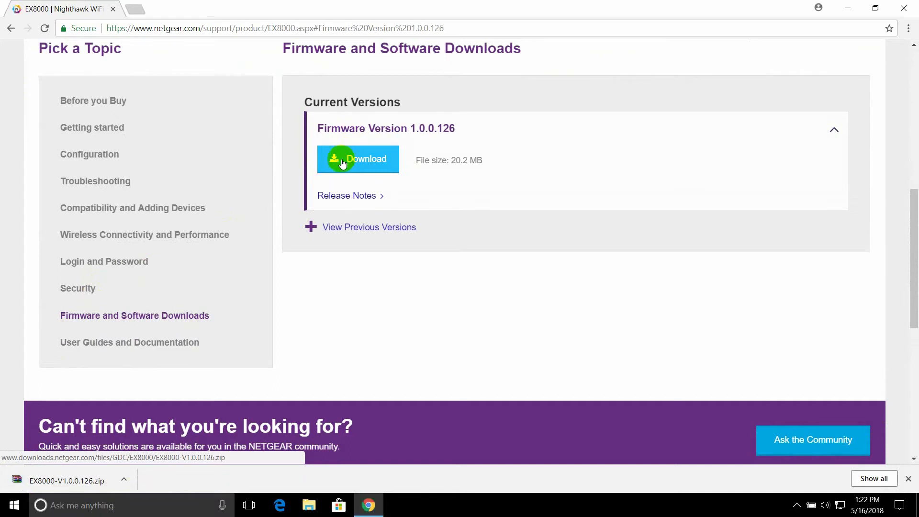
left_click(123, 479)
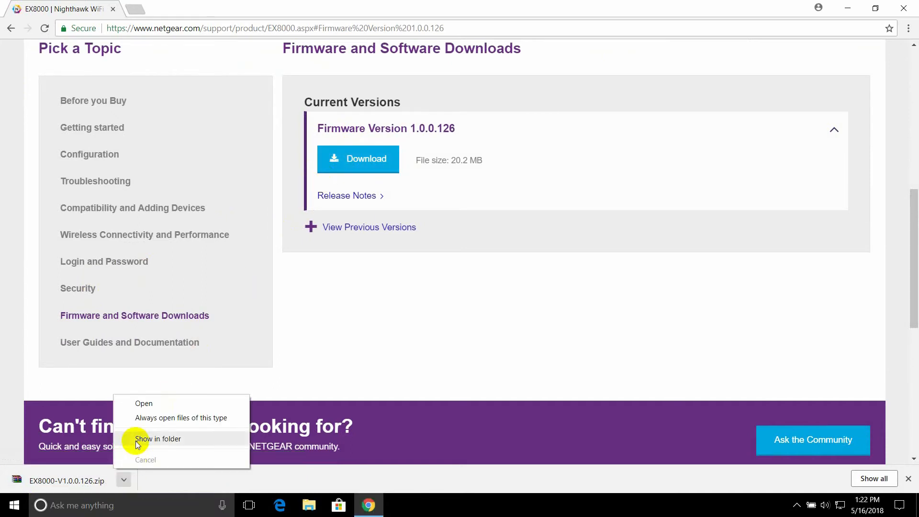
Step: Show the EX8000-V1.0.0.126 zip in Downloads and extract it there
left_click(158, 439)
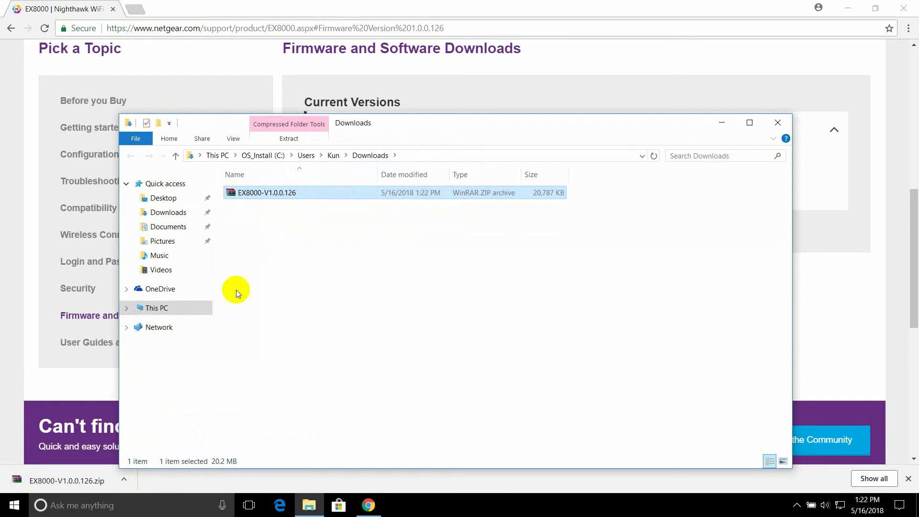
right_click(266, 192)
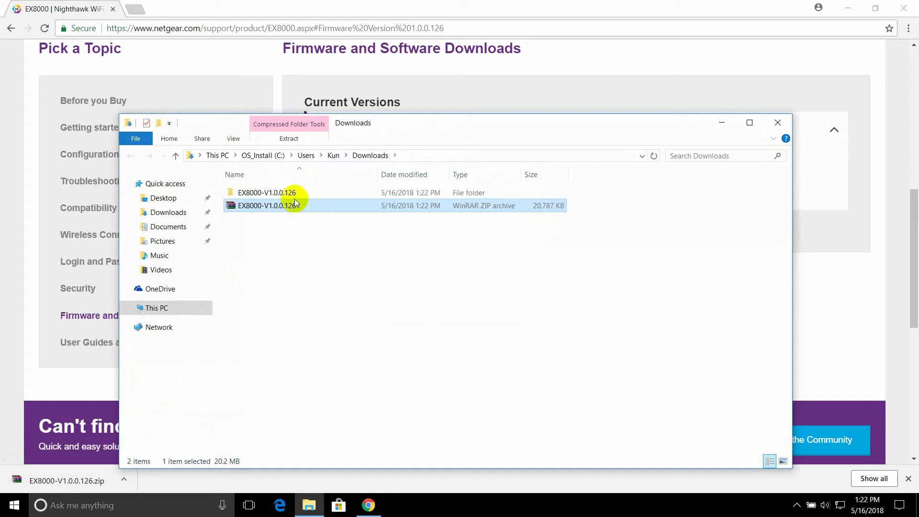
double_click(267, 192)
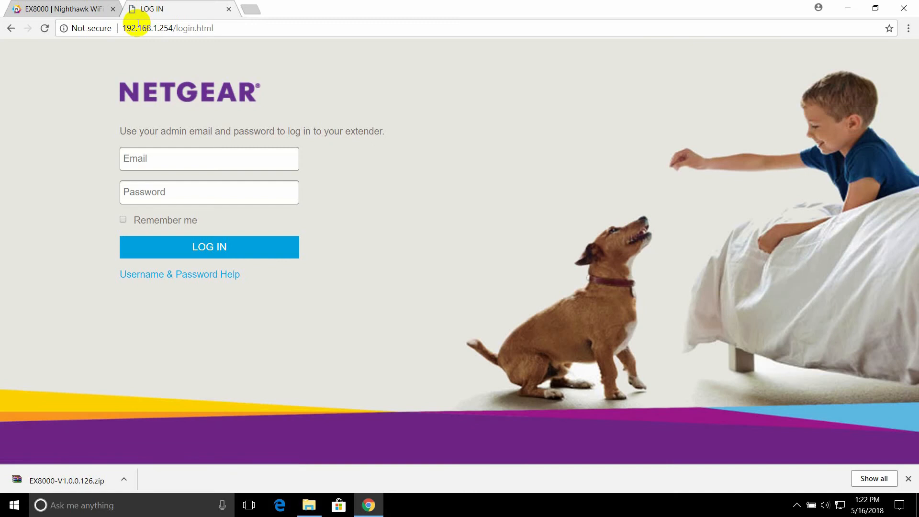
left_click(209, 158)
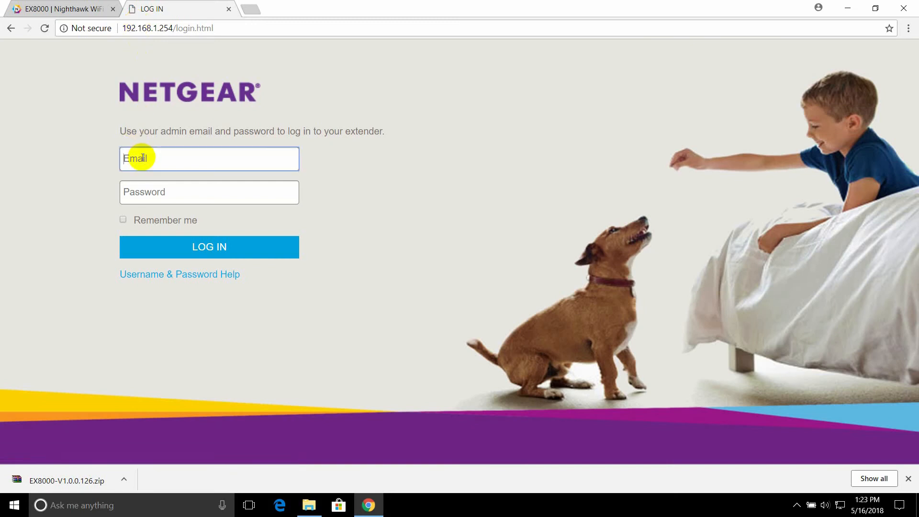
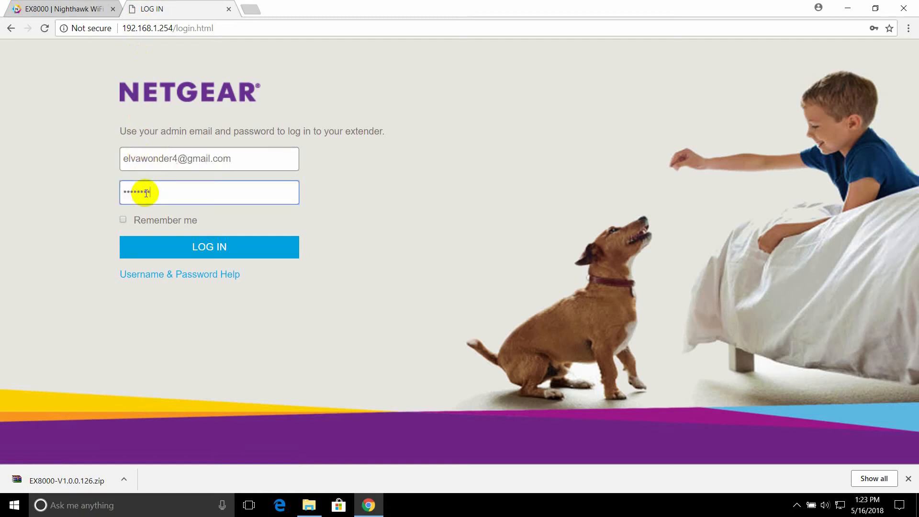
left_click(208, 246)
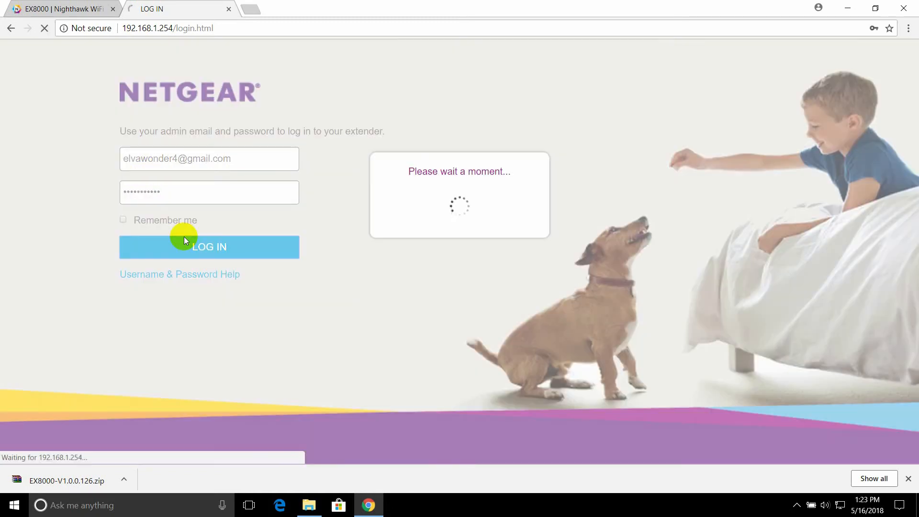
left_click(208, 247)
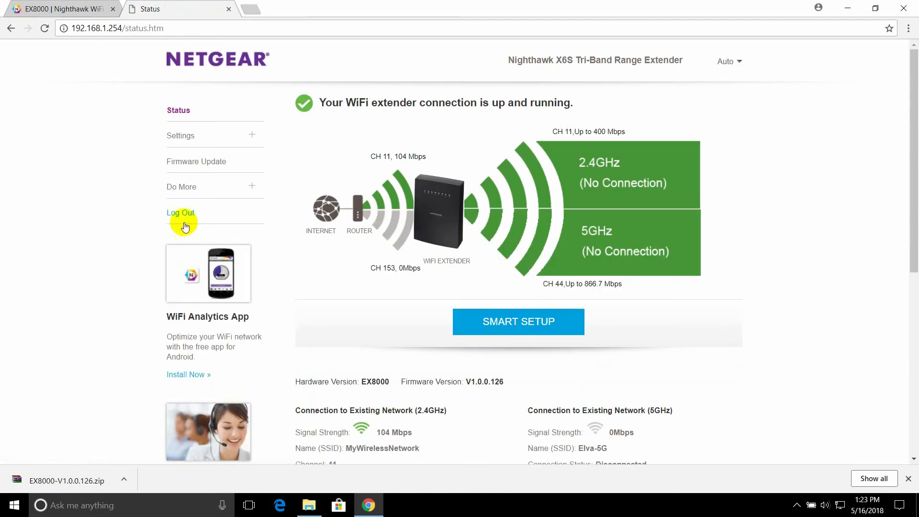
left_click(196, 161)
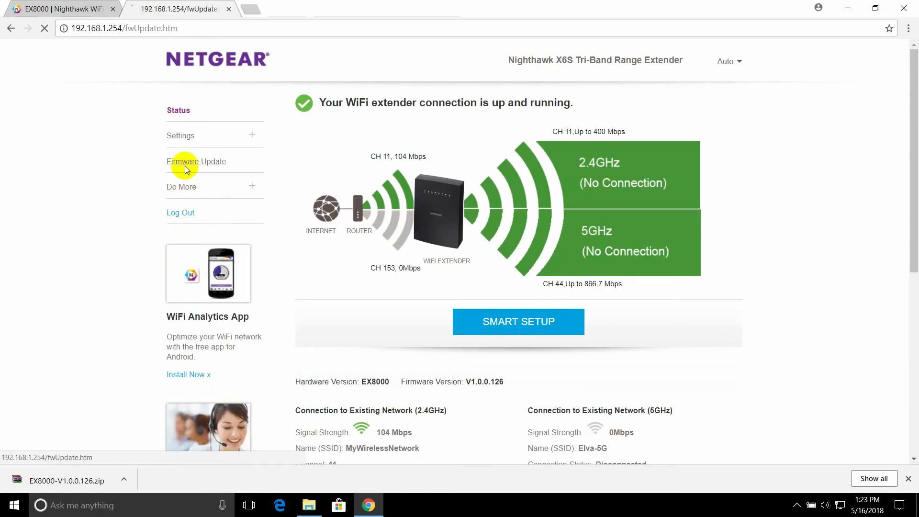
left_click(196, 161)
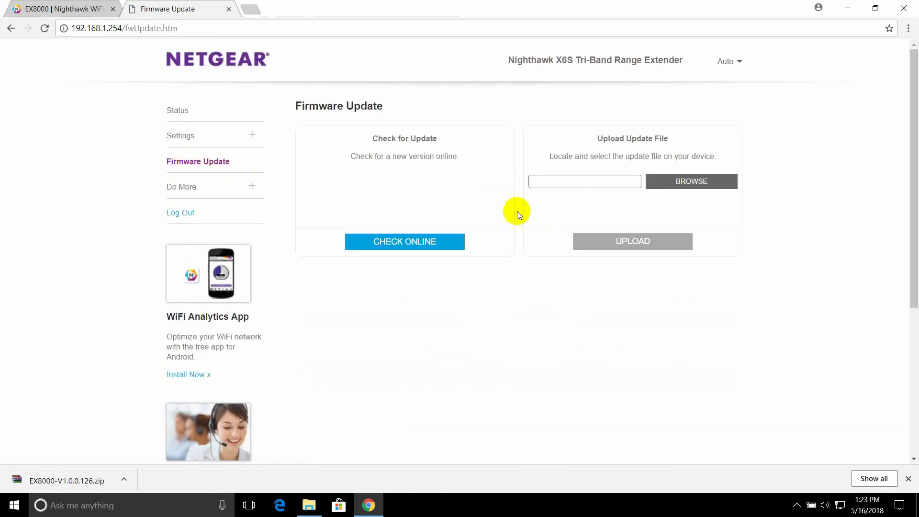
mouse_move(699, 188)
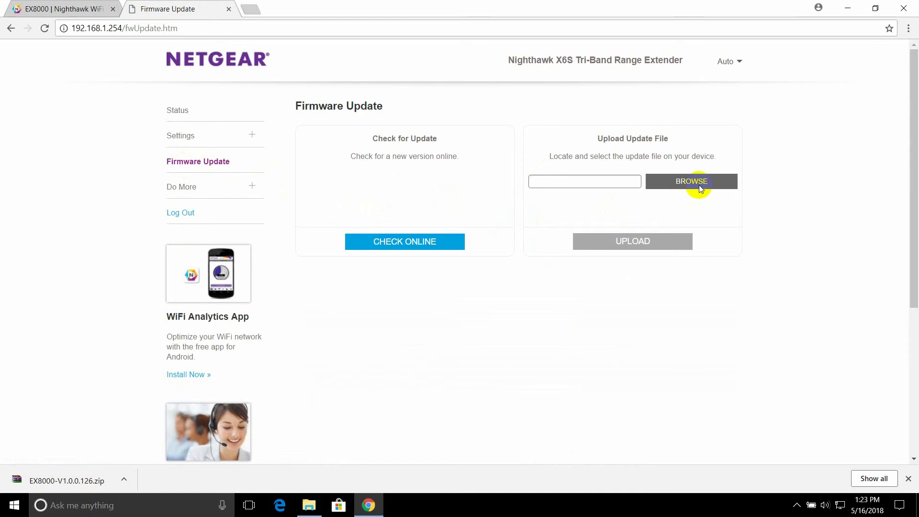
Step: Select the image file from the EX8000-V1.0.0.126 folder and upload it
left_click(690, 181)
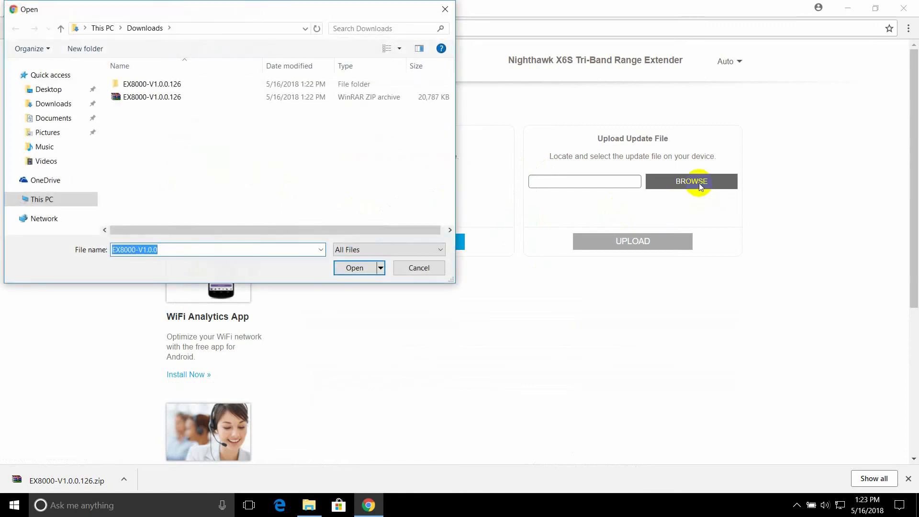
double_click(151, 84)
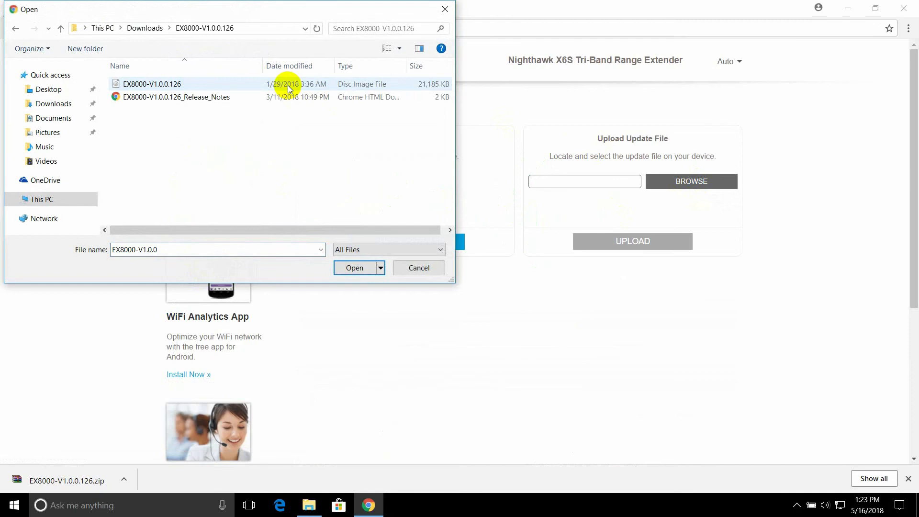
left_click(151, 83)
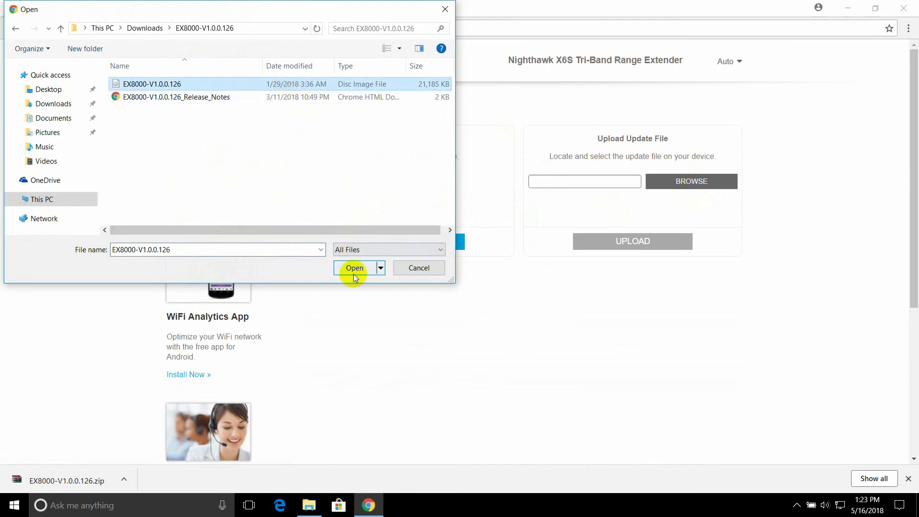
left_click(354, 268)
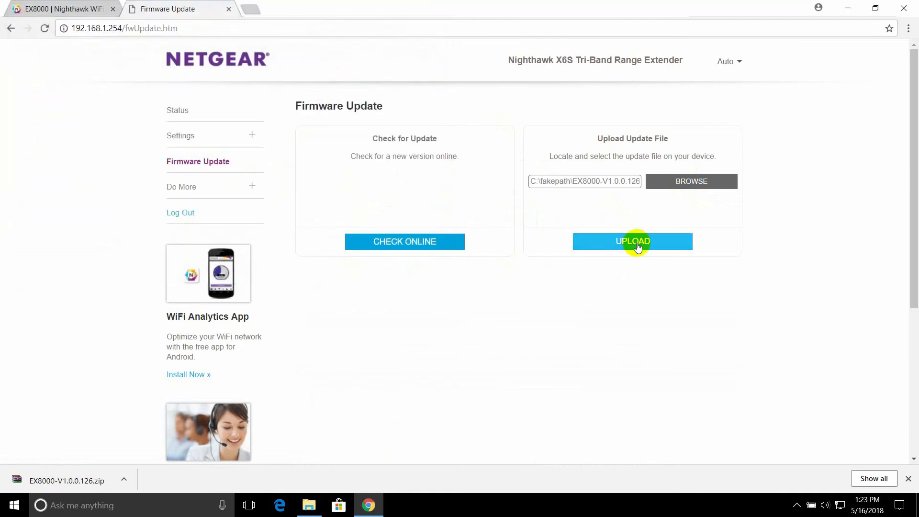
left_click(632, 241)
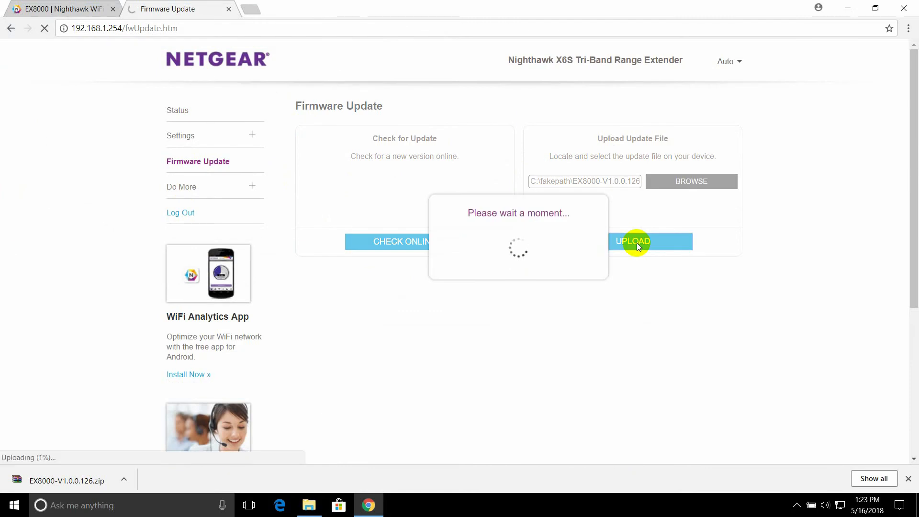